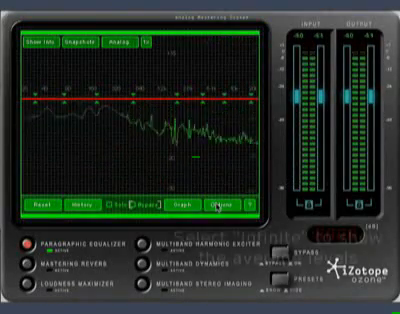
Bring up the spectrum analyzer's Options panel below the display
left_click(208, 208)
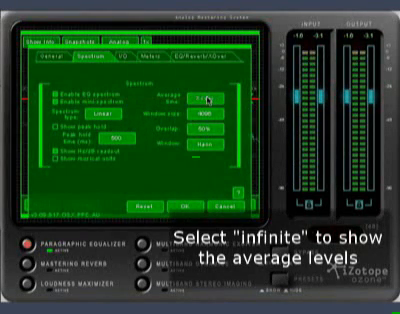
Set averaging to Infinite, then show the snapshot letter slots for capturing the spectrum
left_click(212, 98)
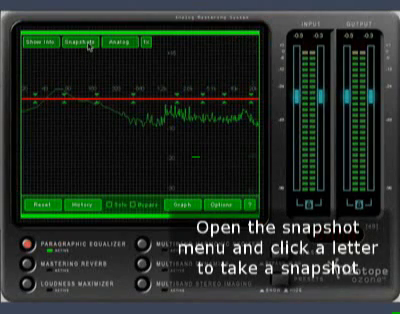
left_click(92, 44)
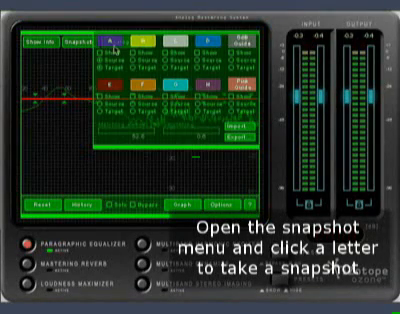